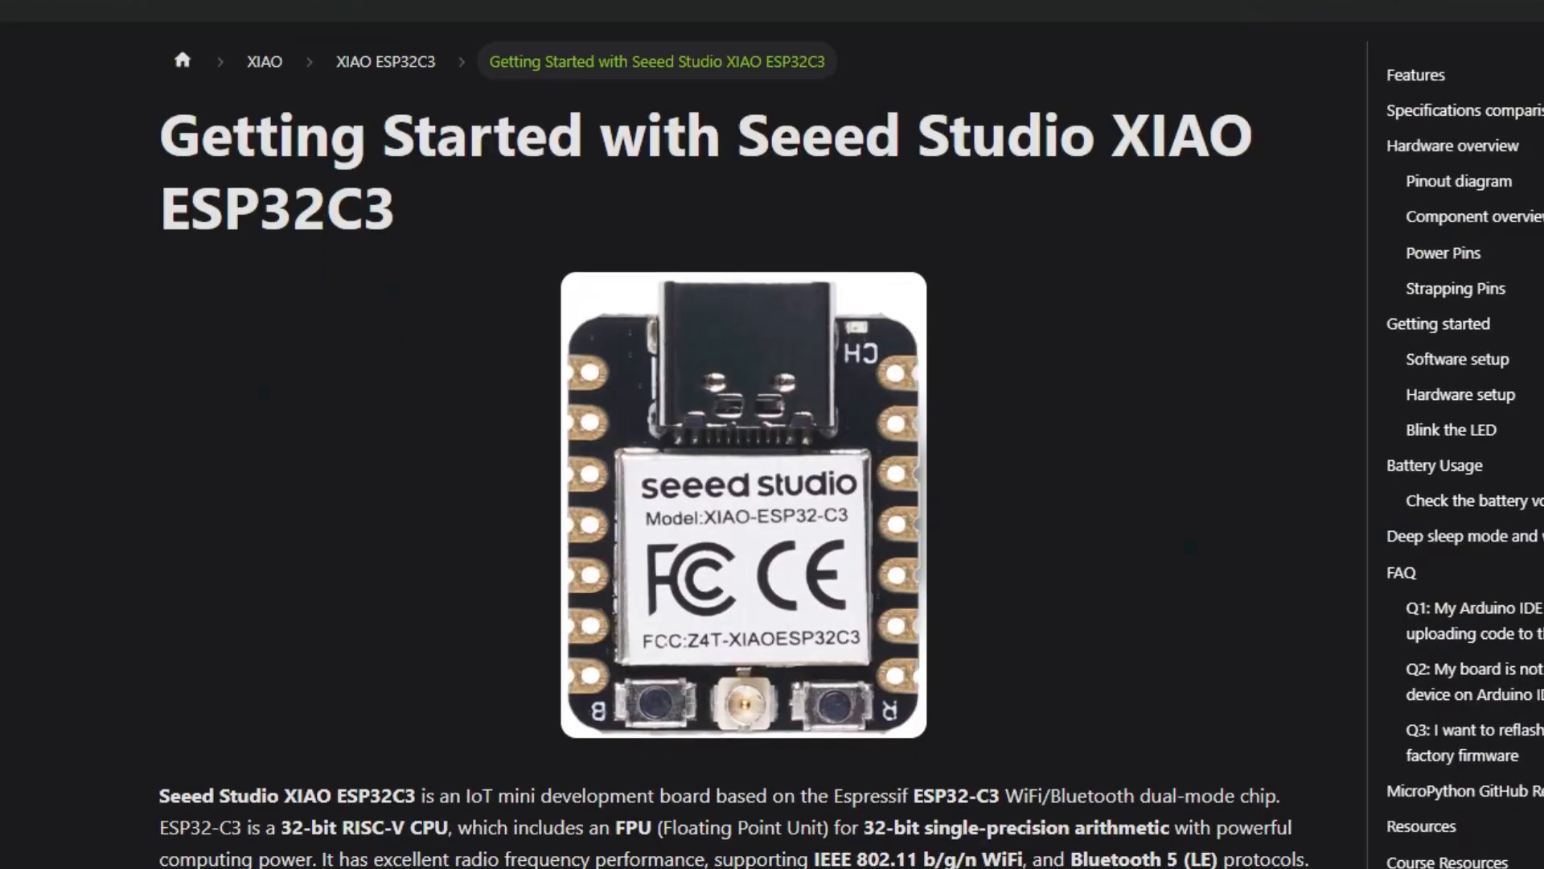
scroll(down, 3)
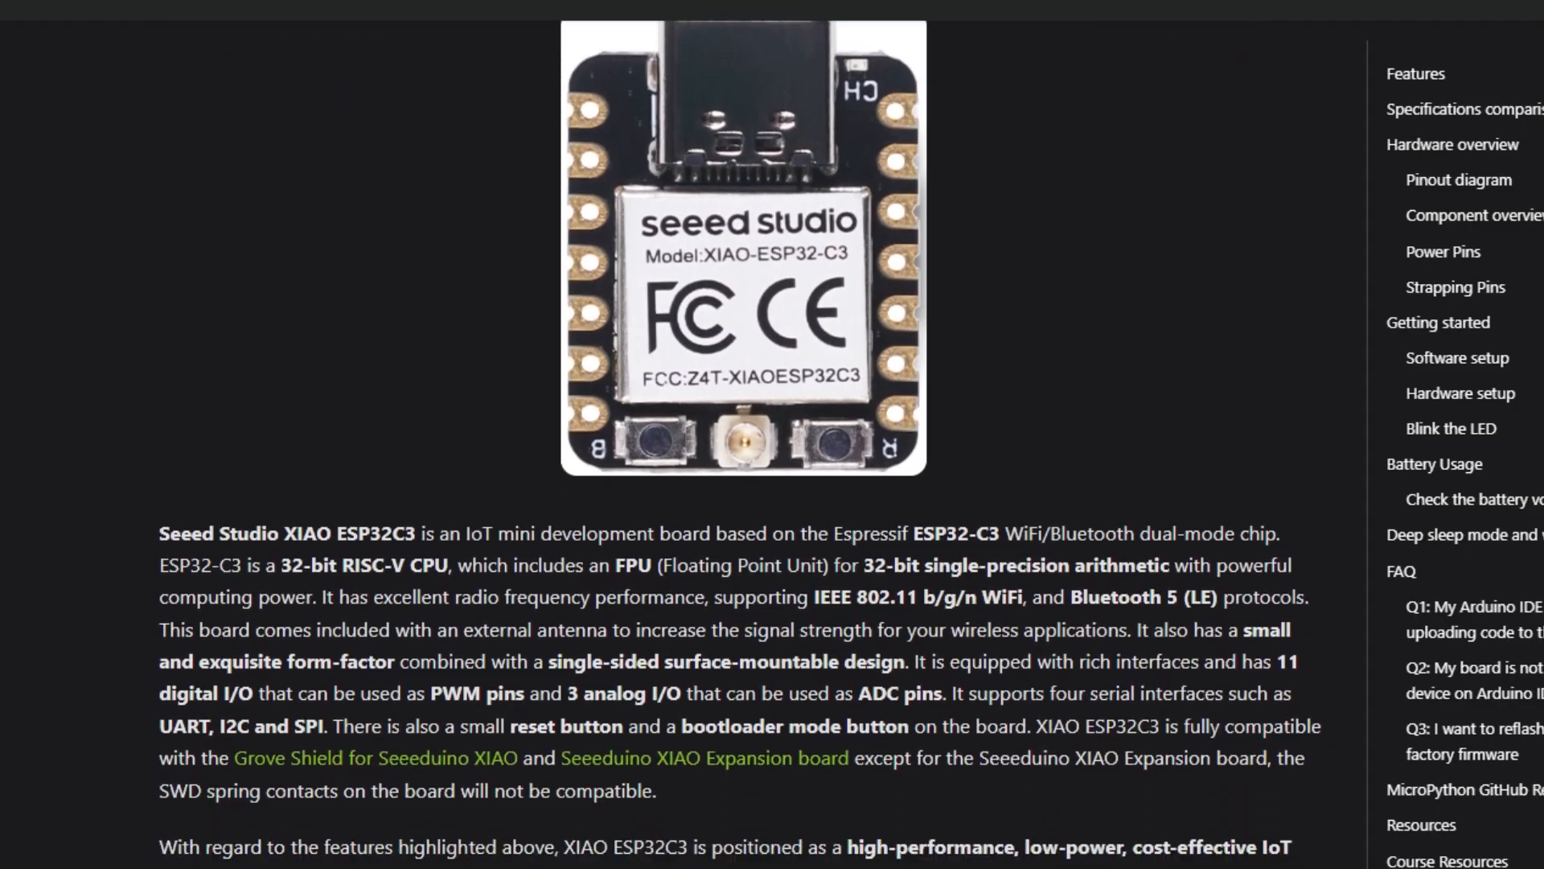
scroll(down, 3)
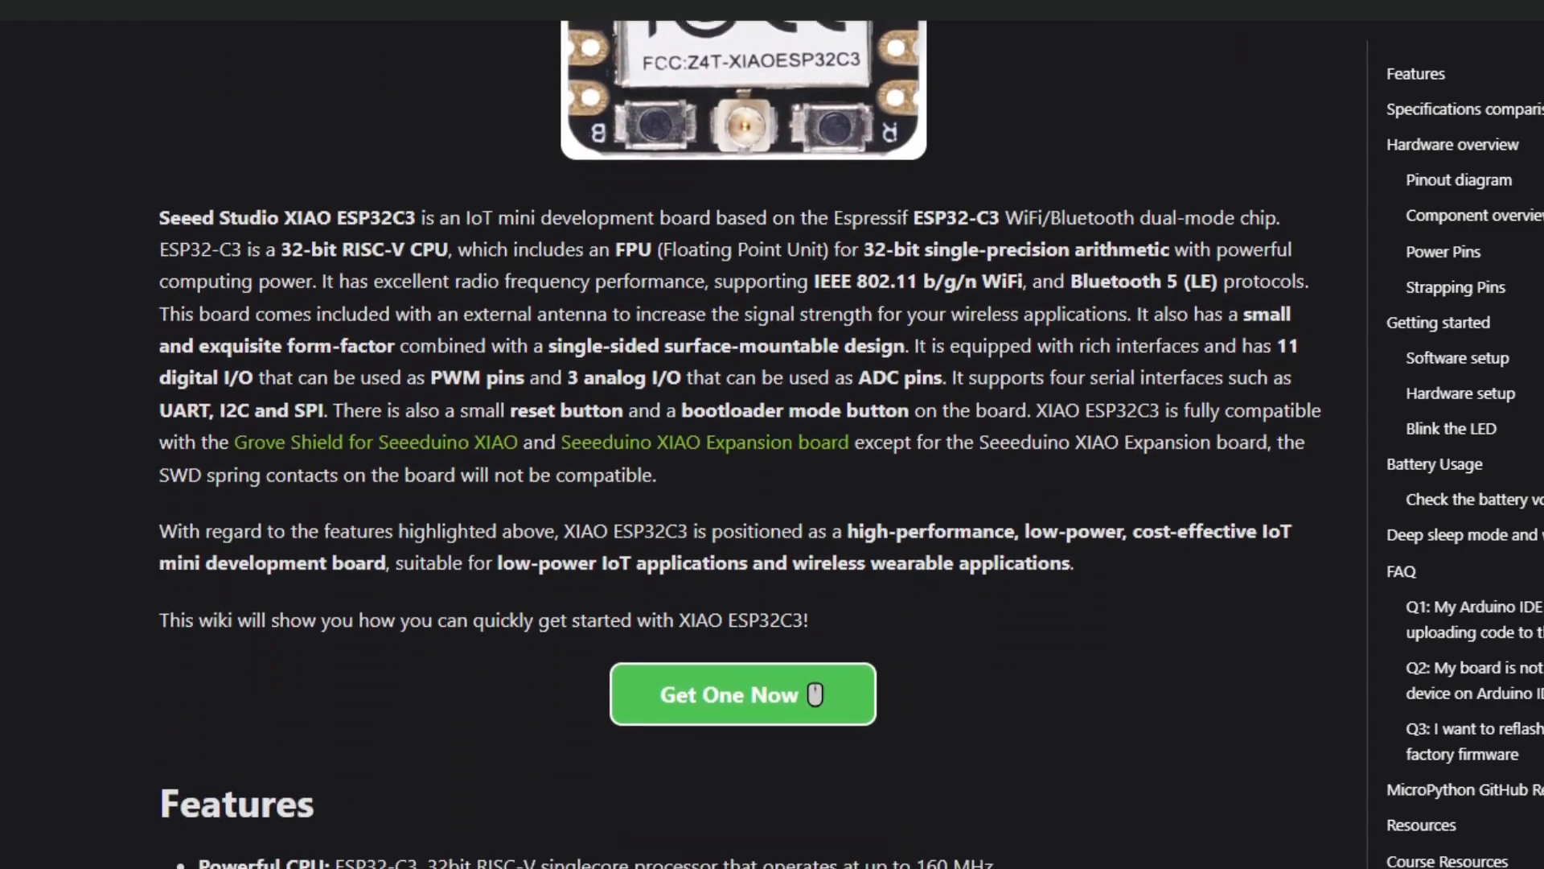
scroll(down, 3)
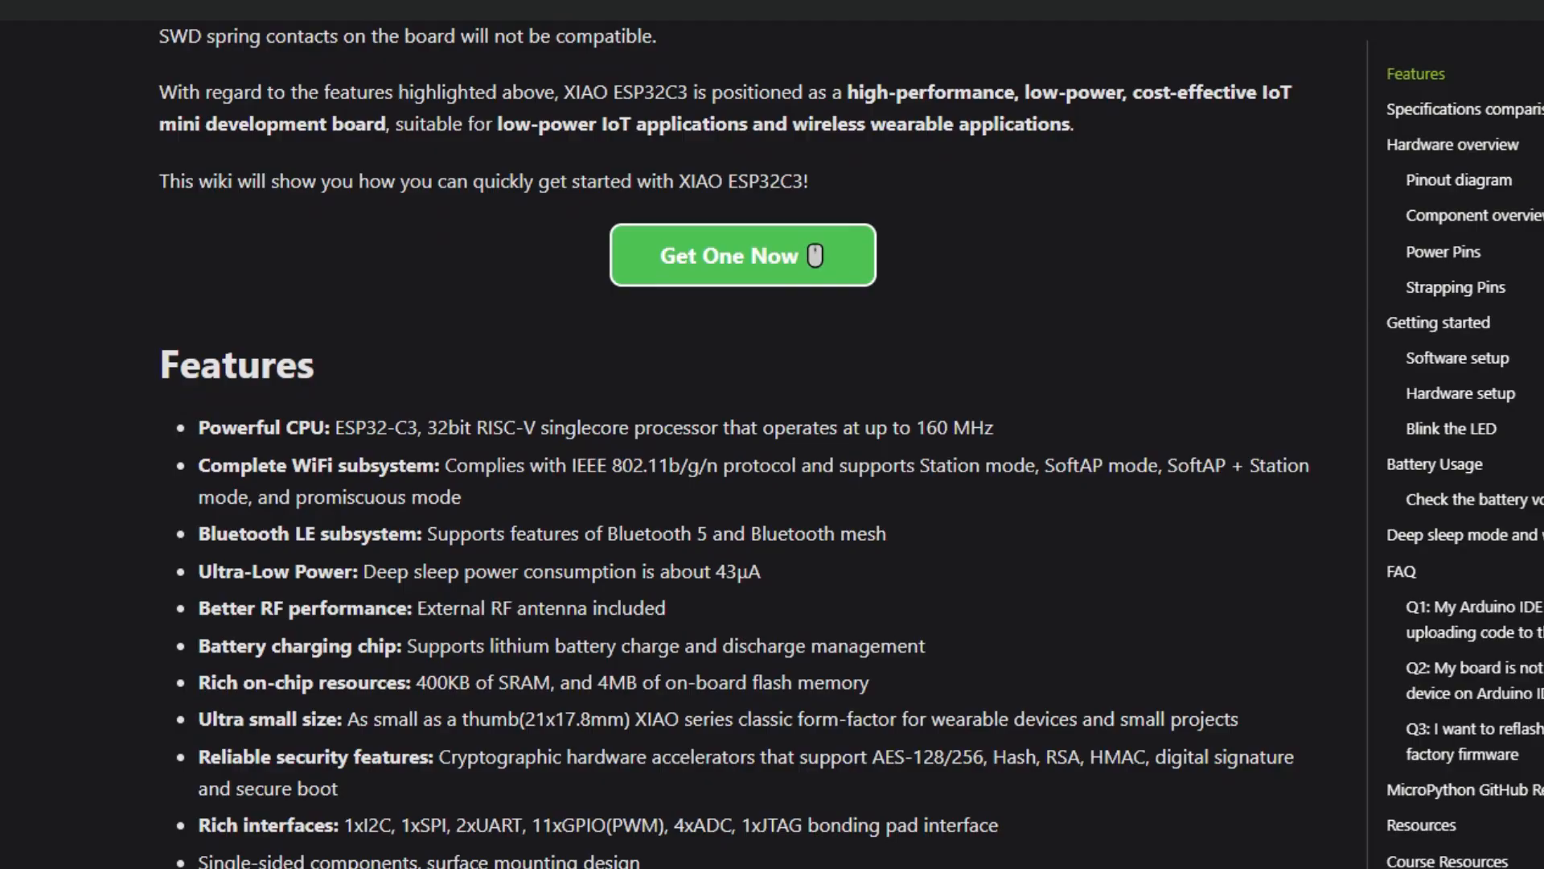
scroll(down, 3)
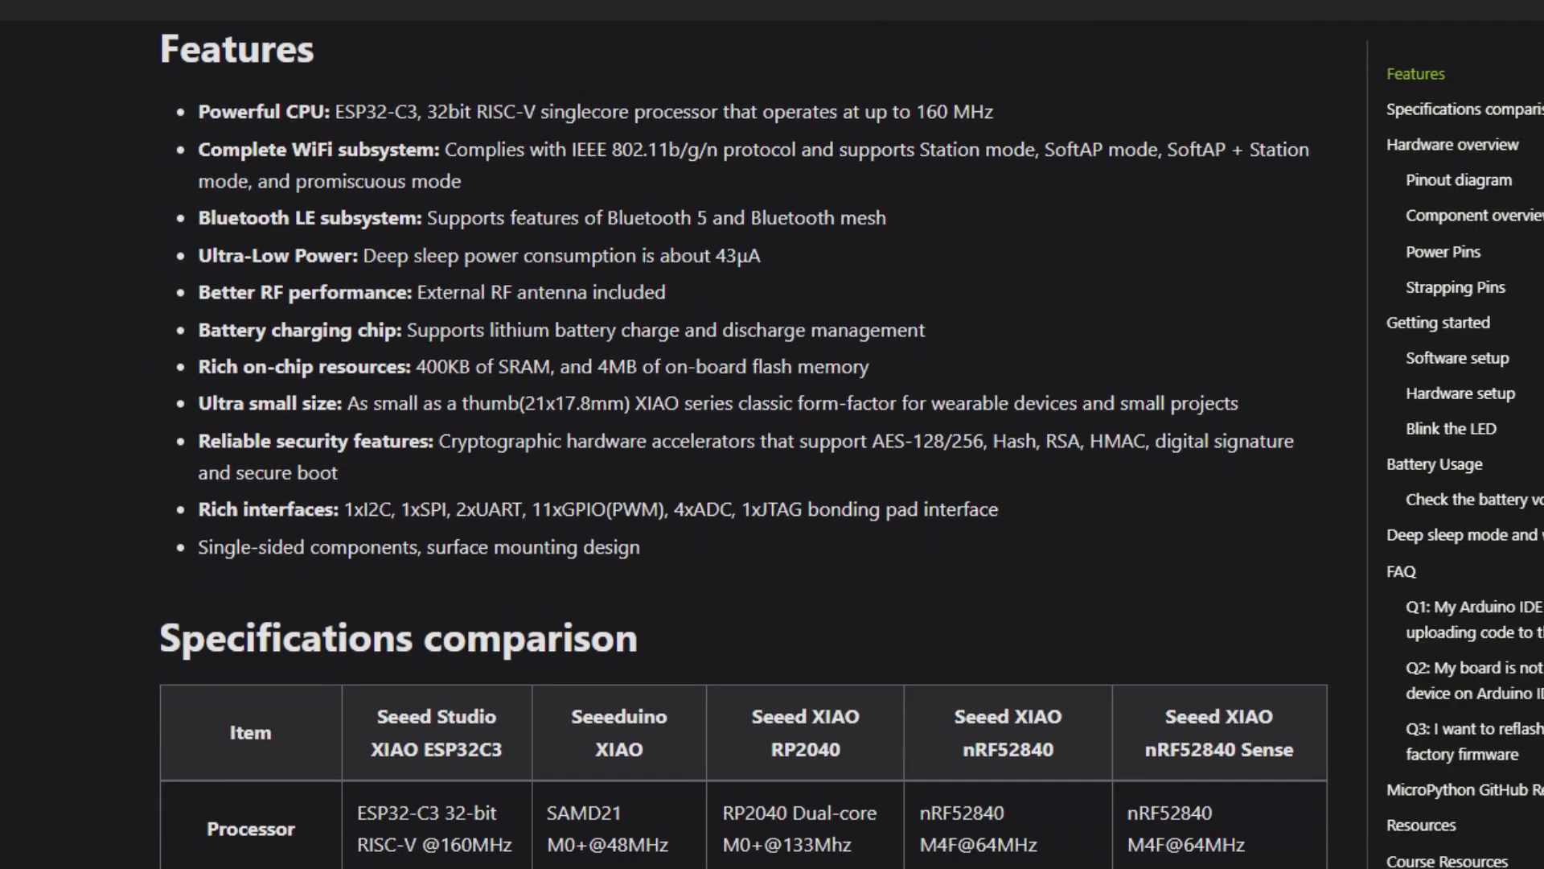
scroll(down, 3)
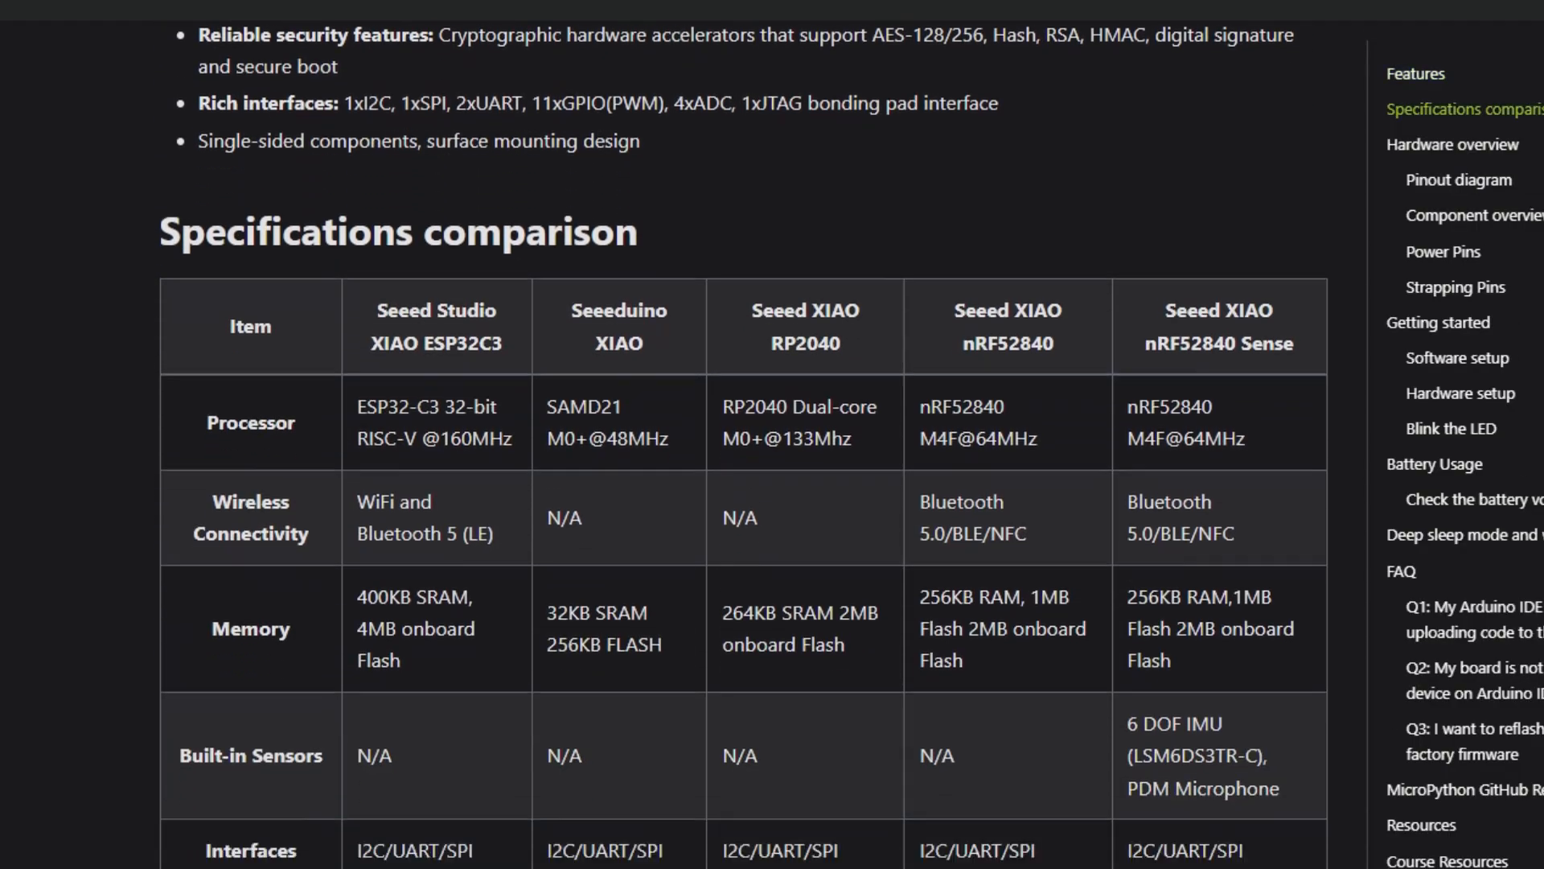
scroll(down, 3)
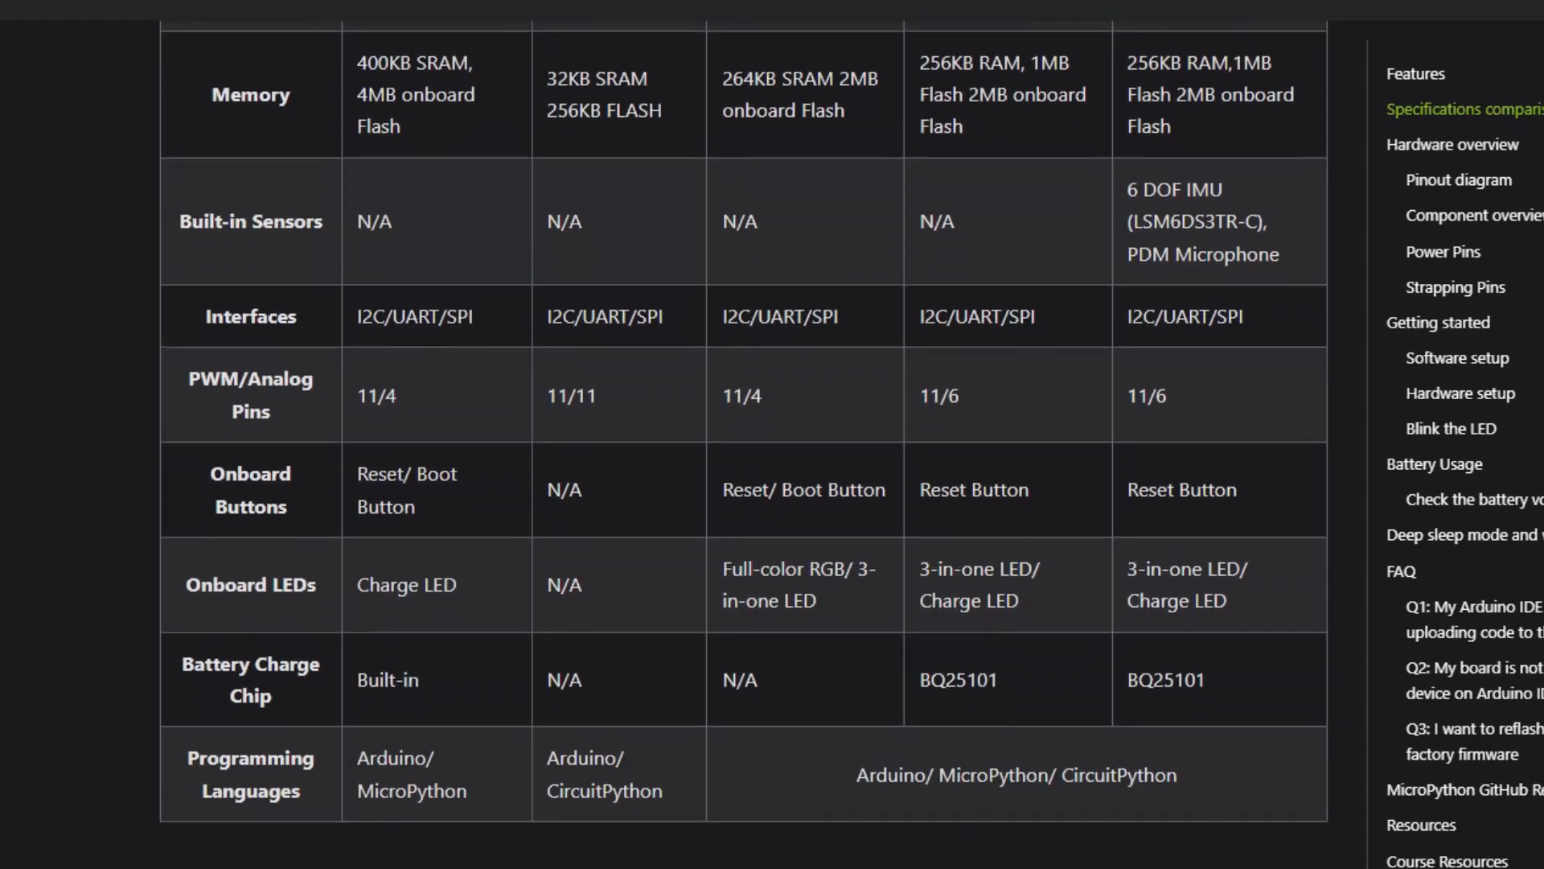
scroll(down, 3)
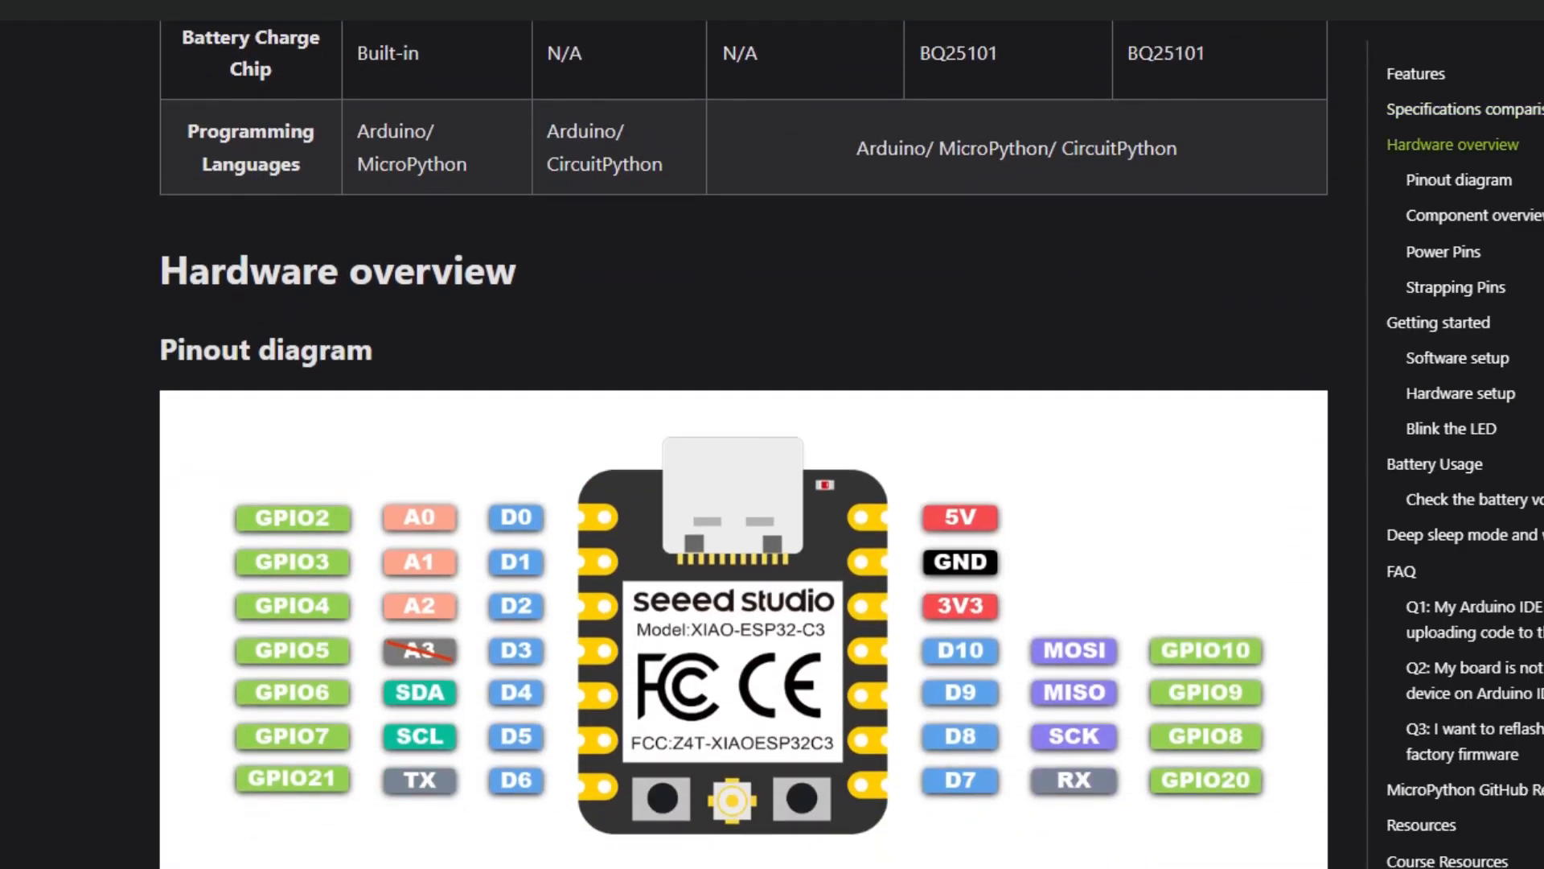